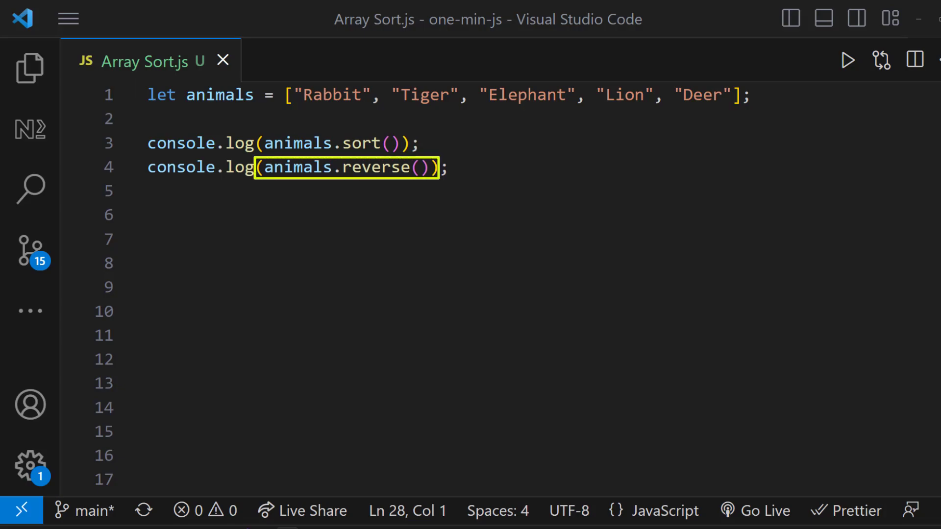
Run the animals script to see names sorted Deer to Tiger and reversed, then return to the code.
click(848, 59)
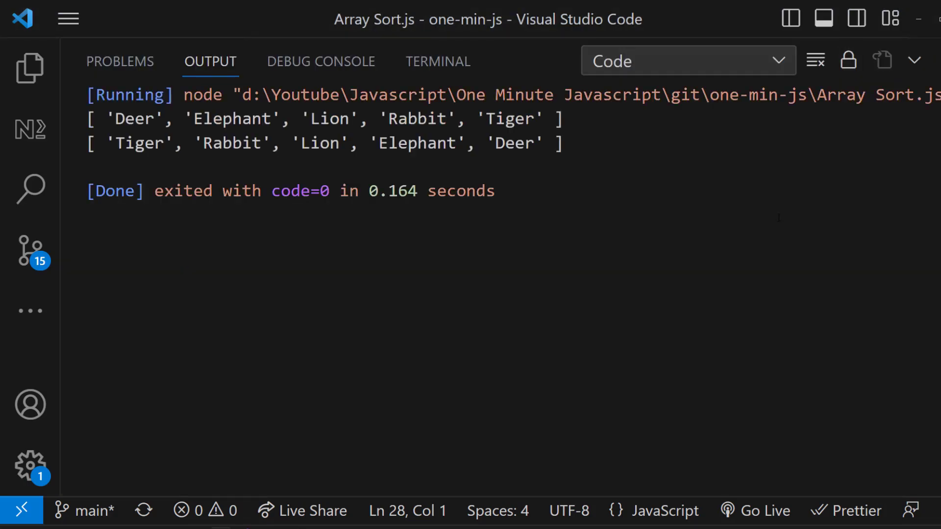
click(815, 60)
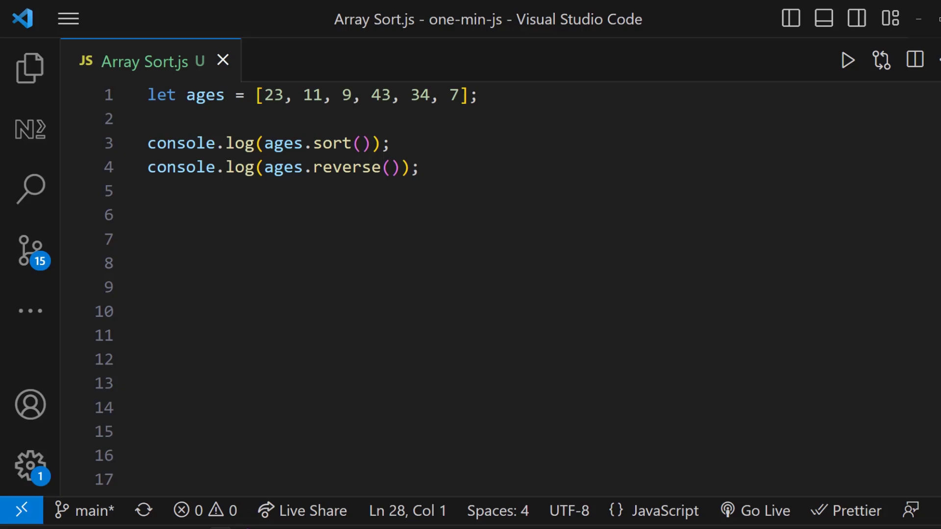
click(848, 59)
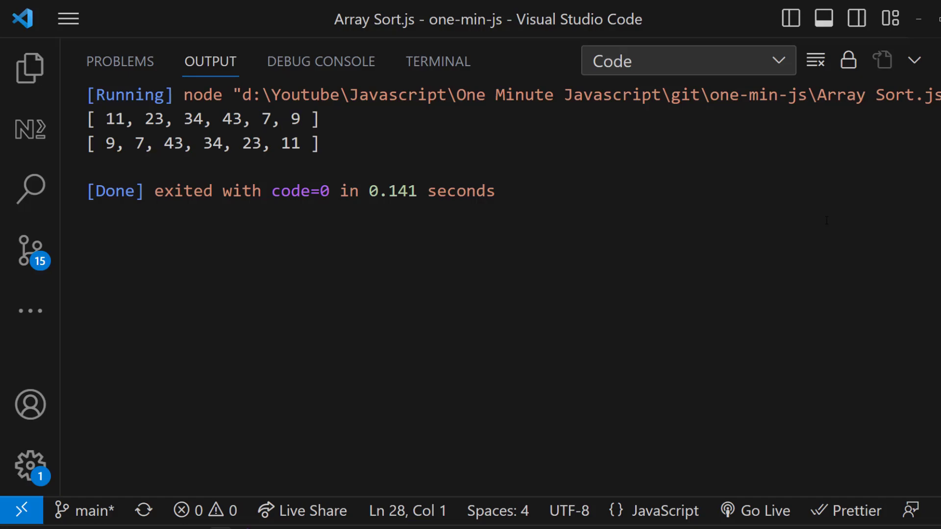
click(144, 61)
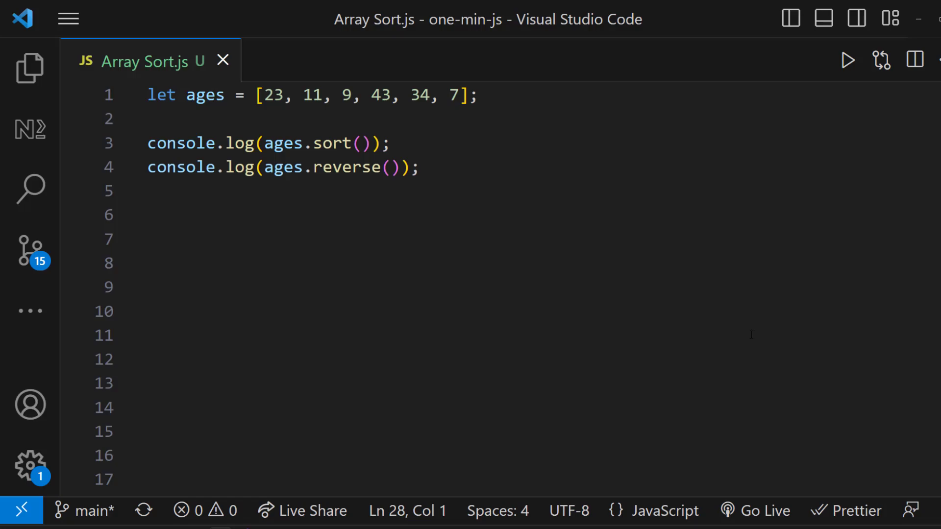
Write console.log(ages.sort(function(a, b){...})) returning 1 when a > b and -1 when b > a.
text(console.log(ages.sort()
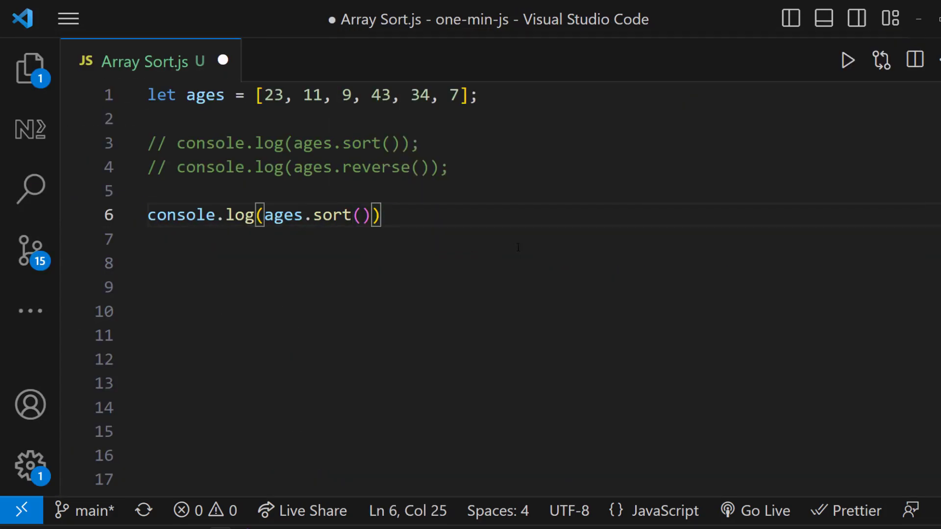
text(function(a, b))
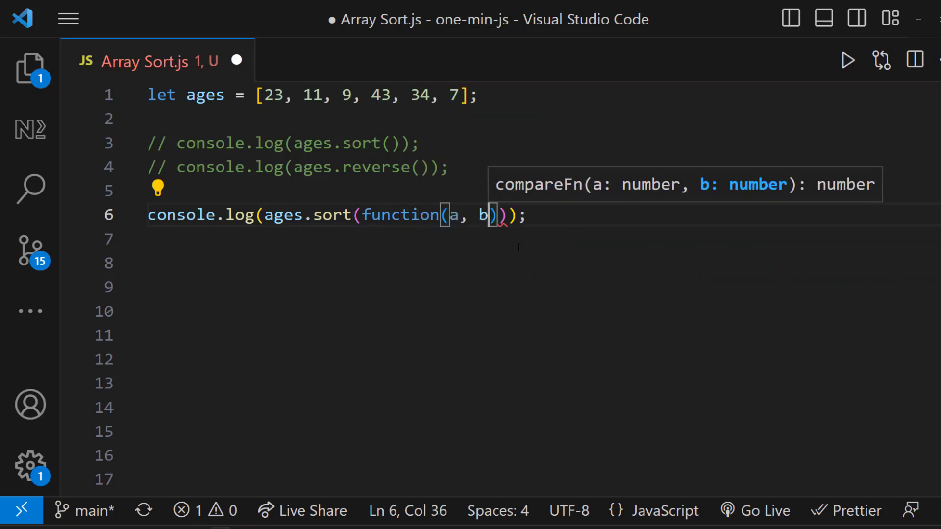
text({)
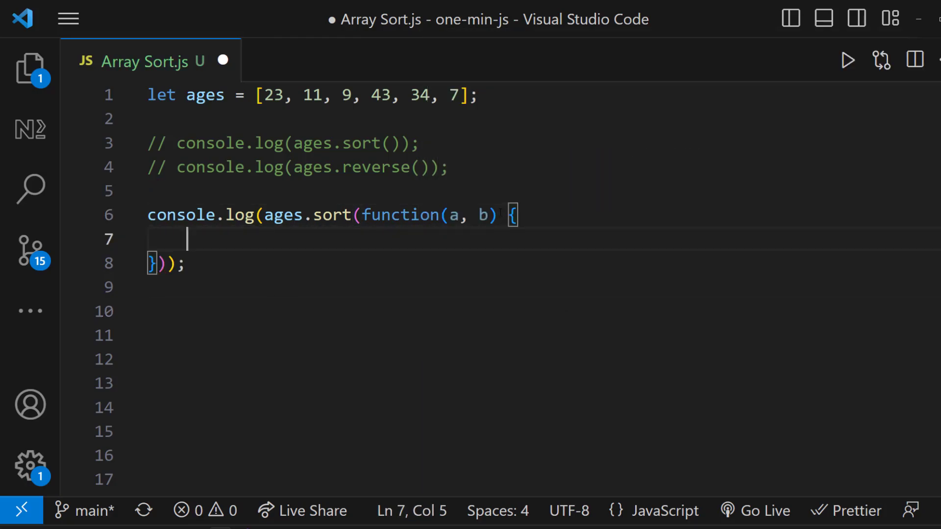
text(if (a > b) return 1;)
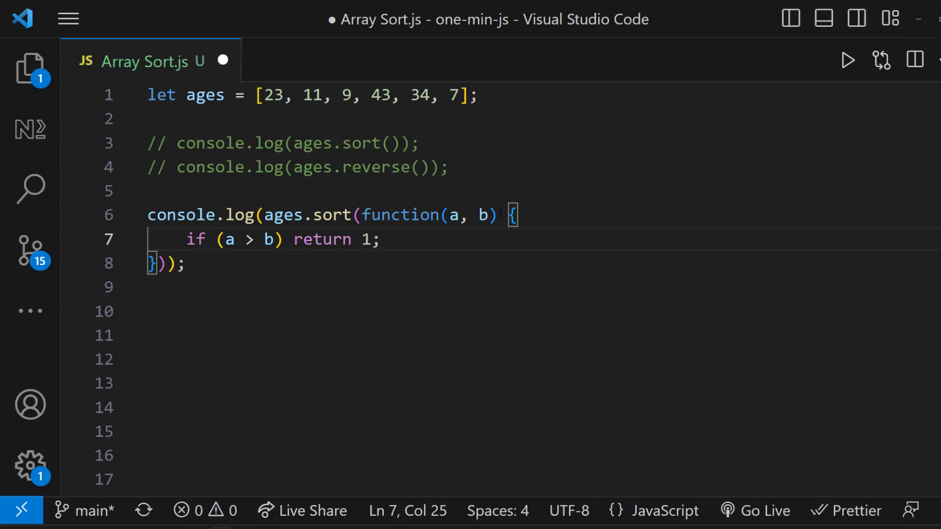
text(if (b > a) return -1)
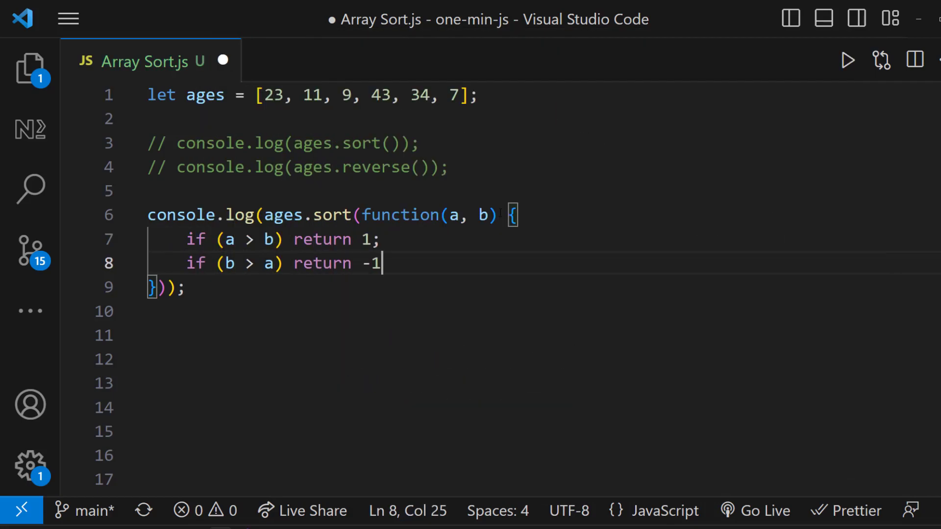
text(;)
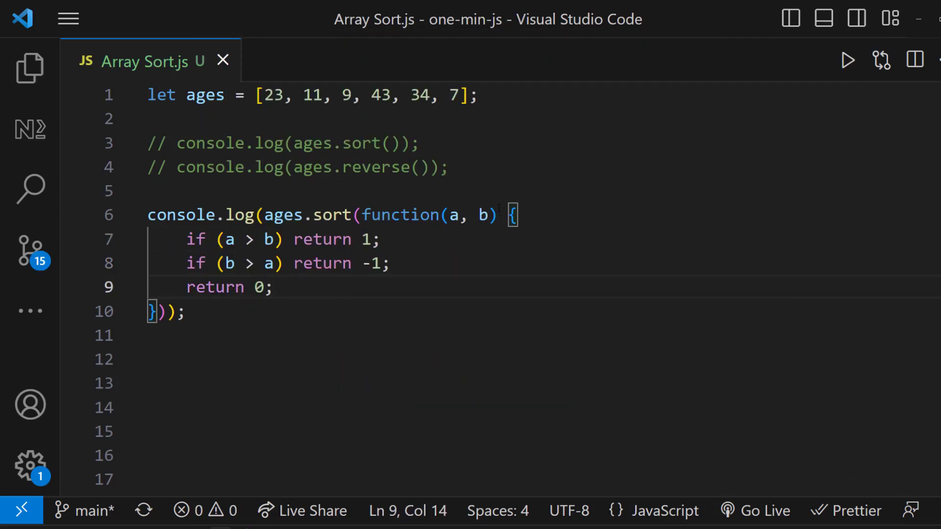
Flip the 1 and -1 returns to sort descending, then comment out the compare-function block.
click(847, 60)
text(-)
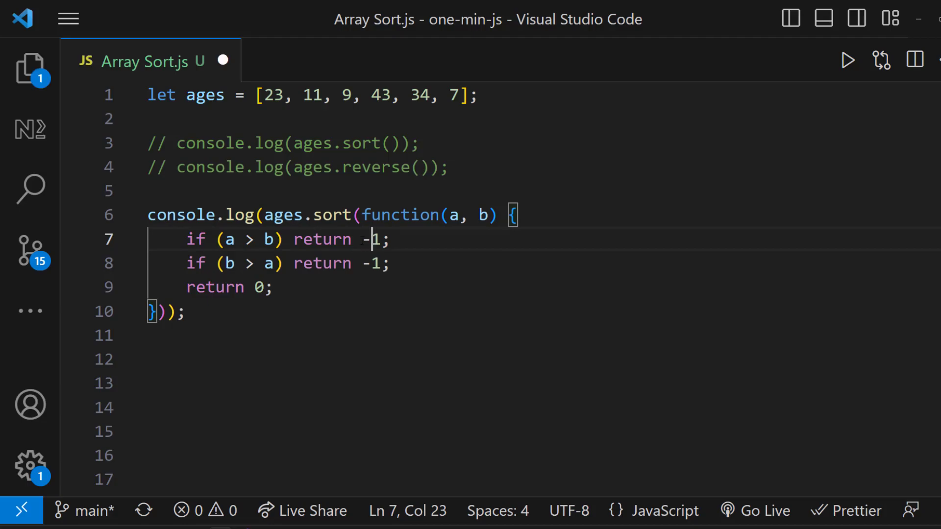
click(847, 60)
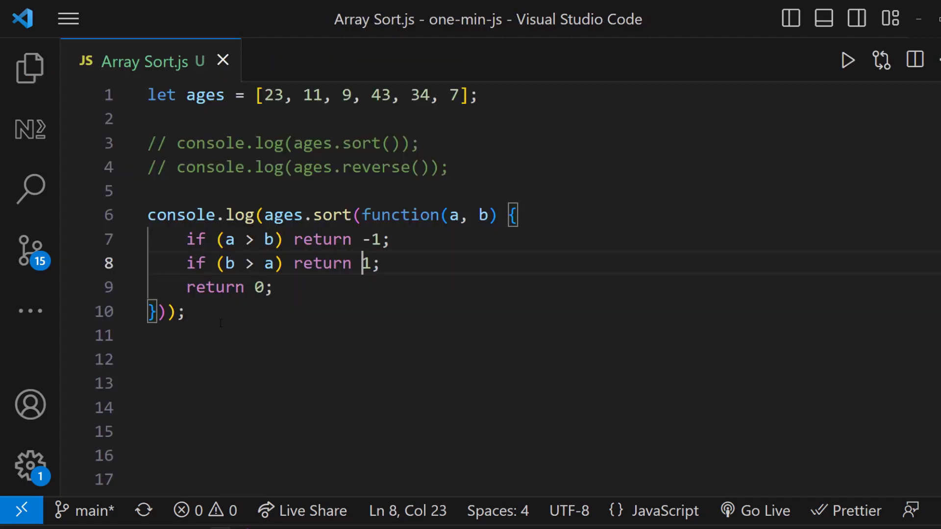
key(ctrl+/)
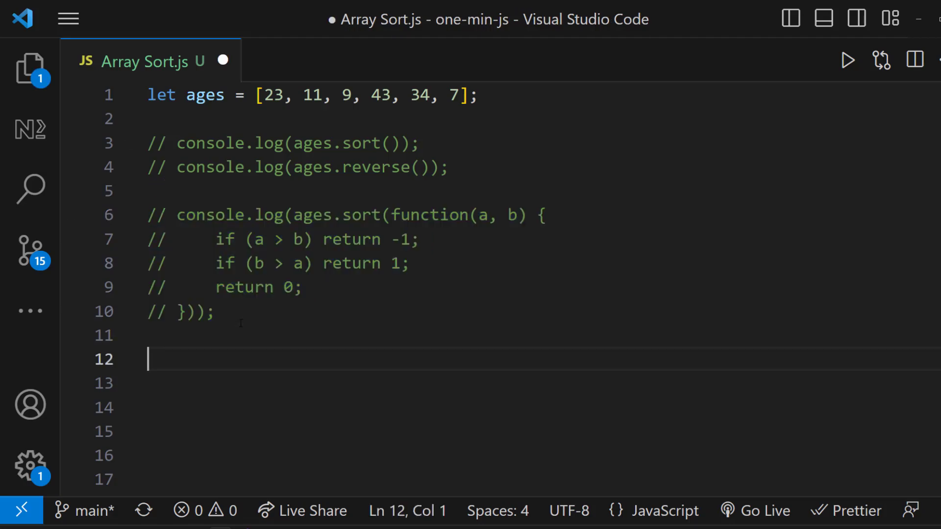
Log ages.sort((a, b) => (a - b)) and run it, printing ages 7 through 43 and reversed.
text(console.log(ages.sort((a)
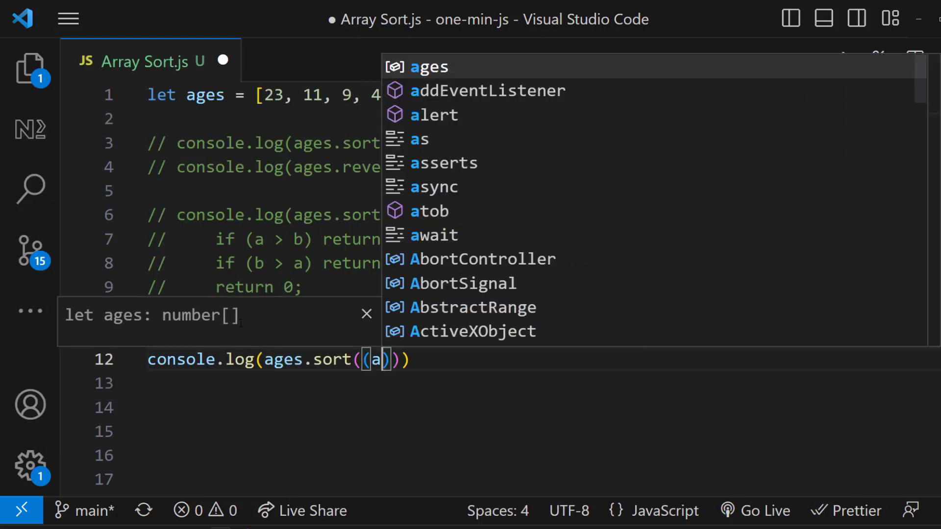
text(, b) => (a - b))
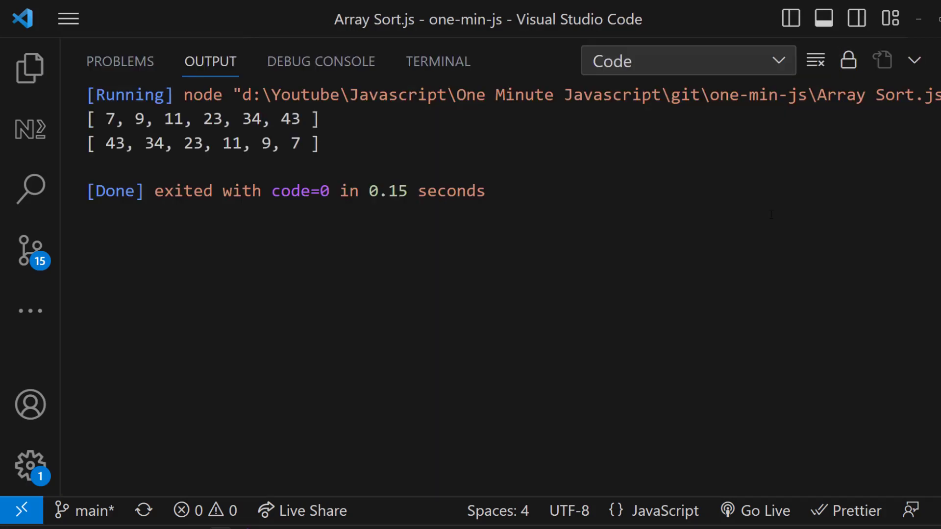
click(139, 60)
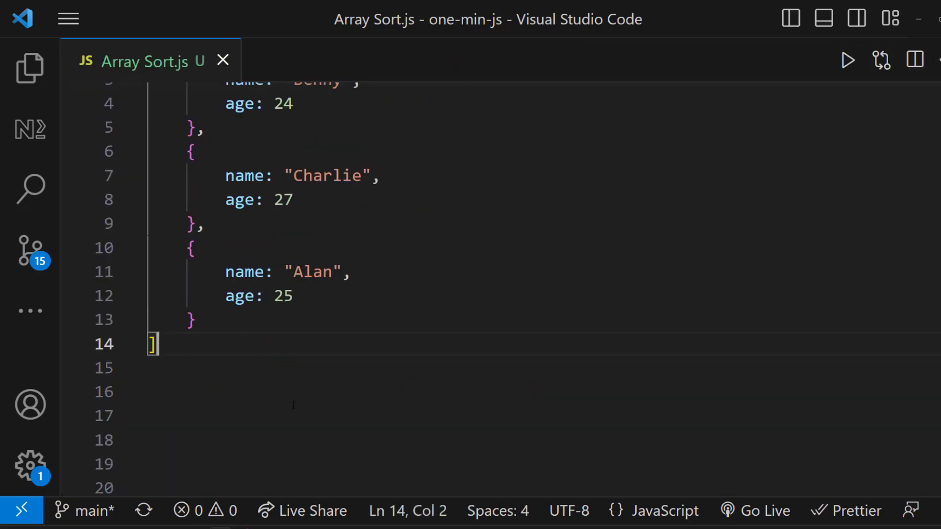
Log students.sort((a, b) => a.age - b.age) and run it to check the age ordering.
text(console.)
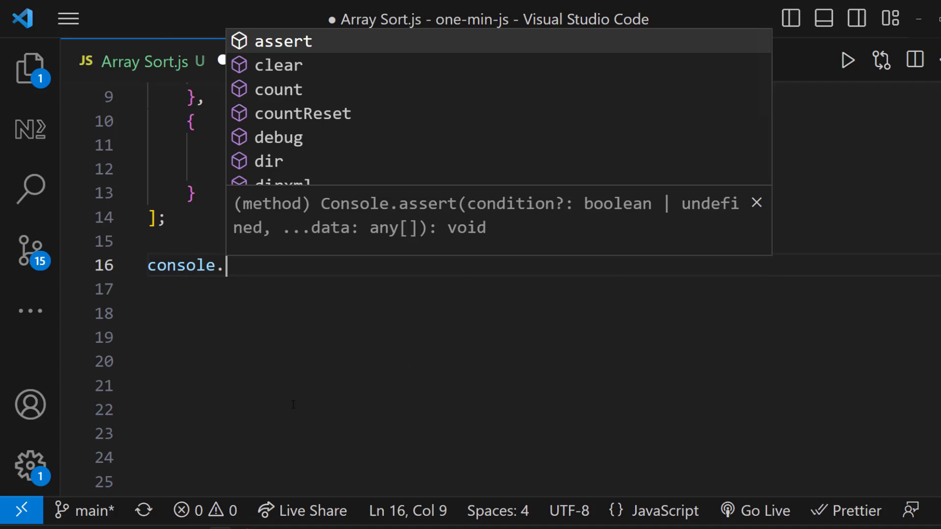
text(log(students.sort()
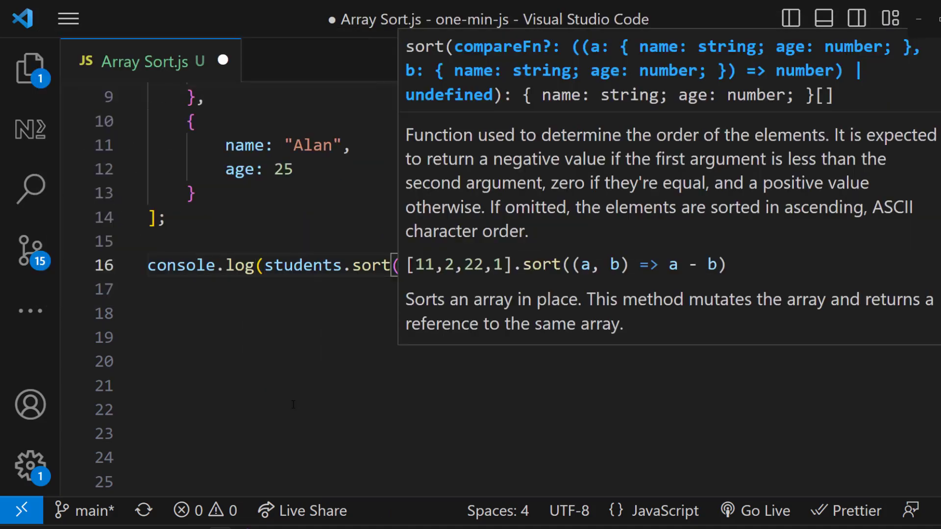
text((a, b) =>)
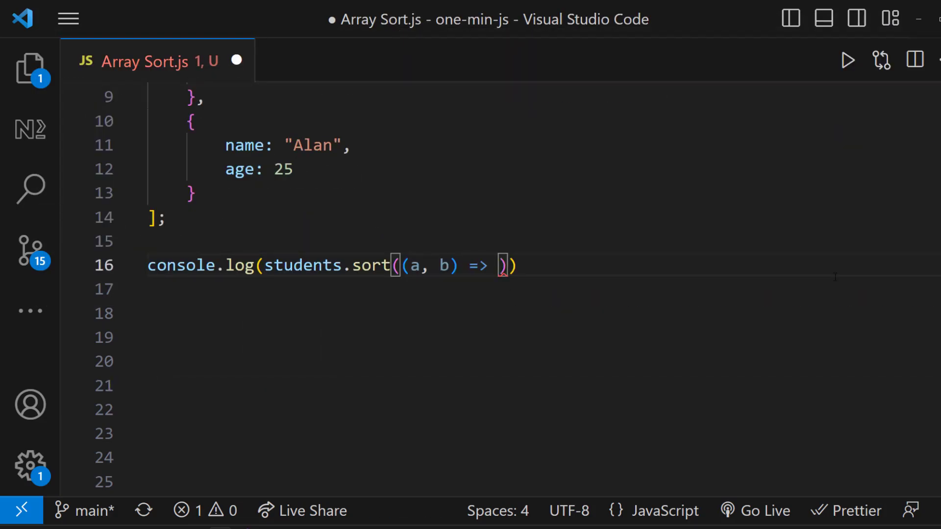
text(a.age)
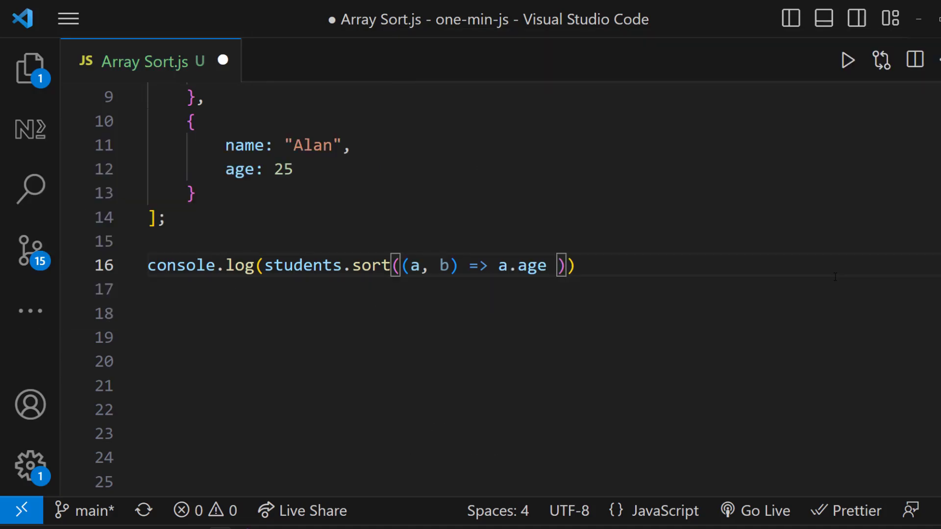
text(- b.age)
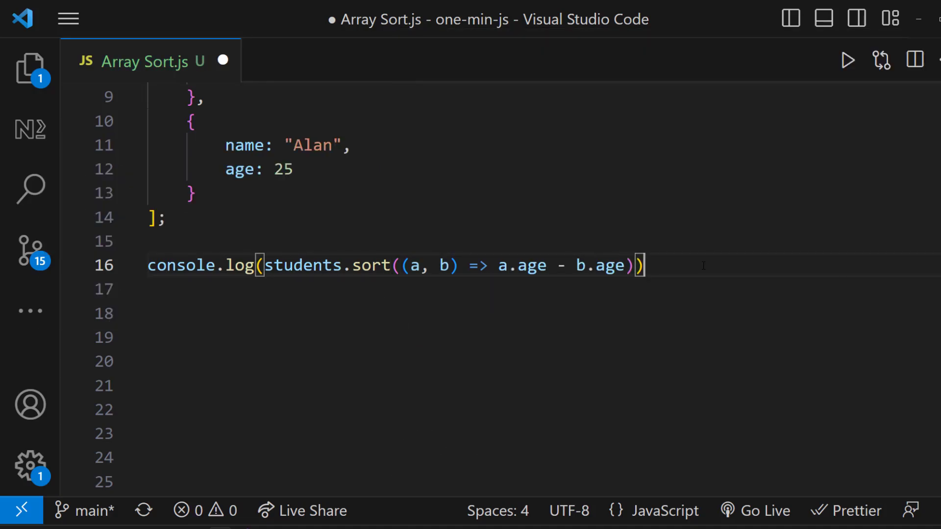
click(847, 59)
text(console.log(students.sort((a, b) )
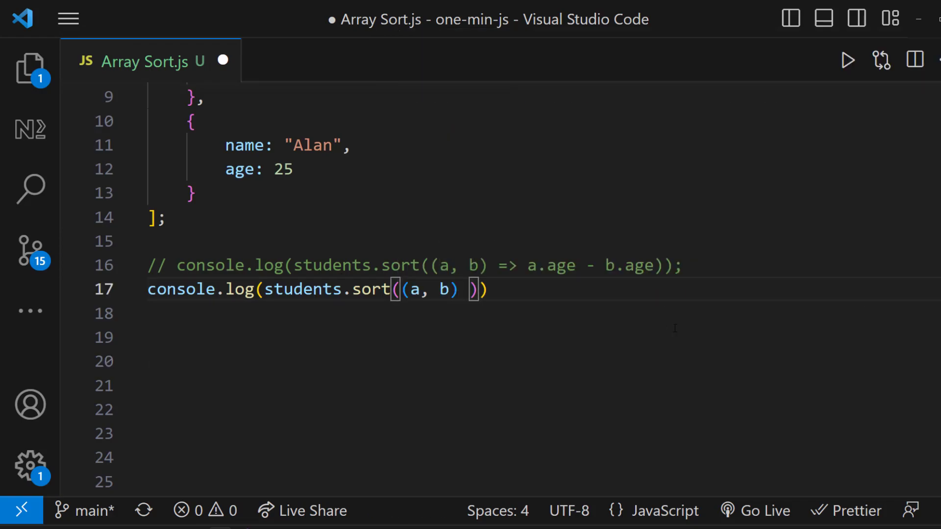
Write a ternary name comparator: a.name == b.name ? 0 : a.name > b.name ? 1 : -1.
text(=> a.name ==)
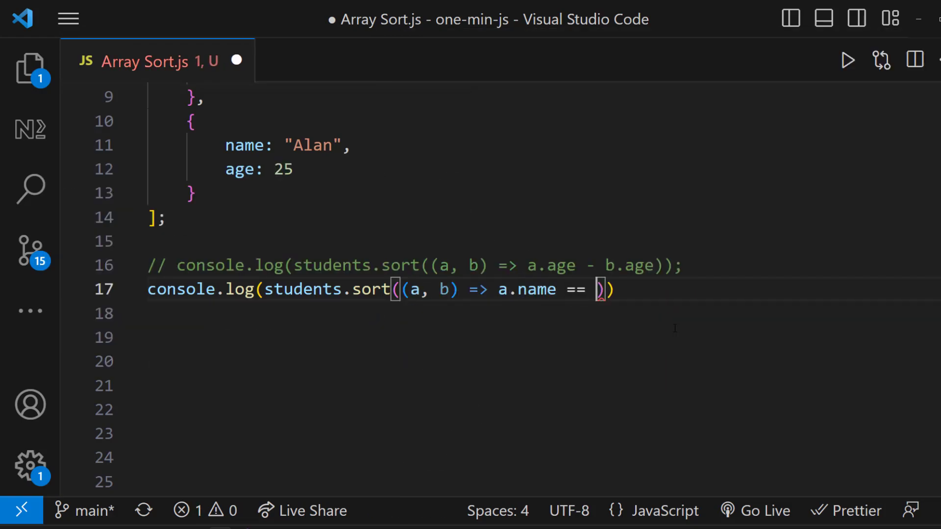
text(b.name ? 0)
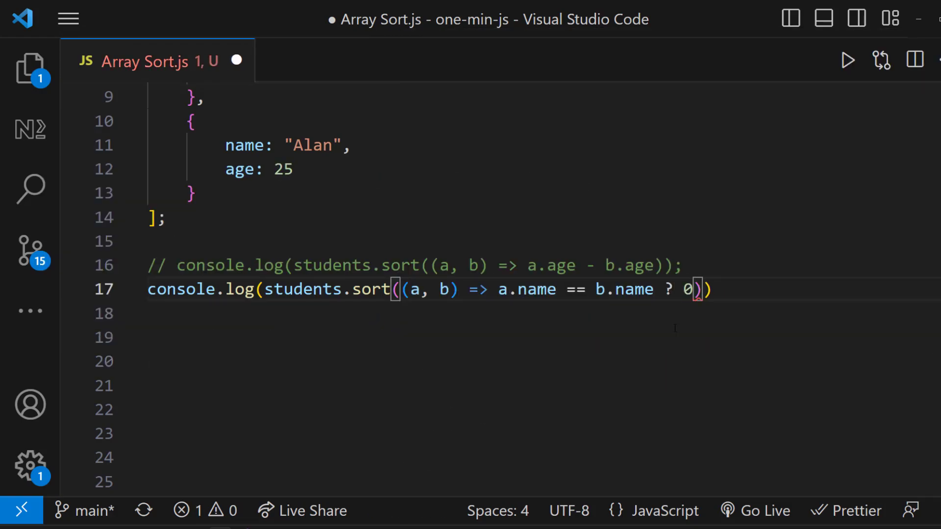
text(: a.name)
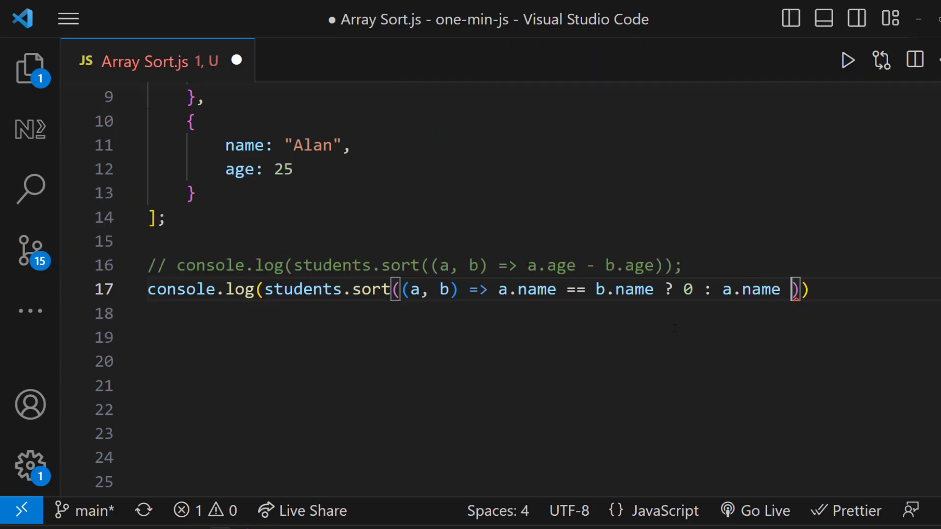
text(> b.name ?)
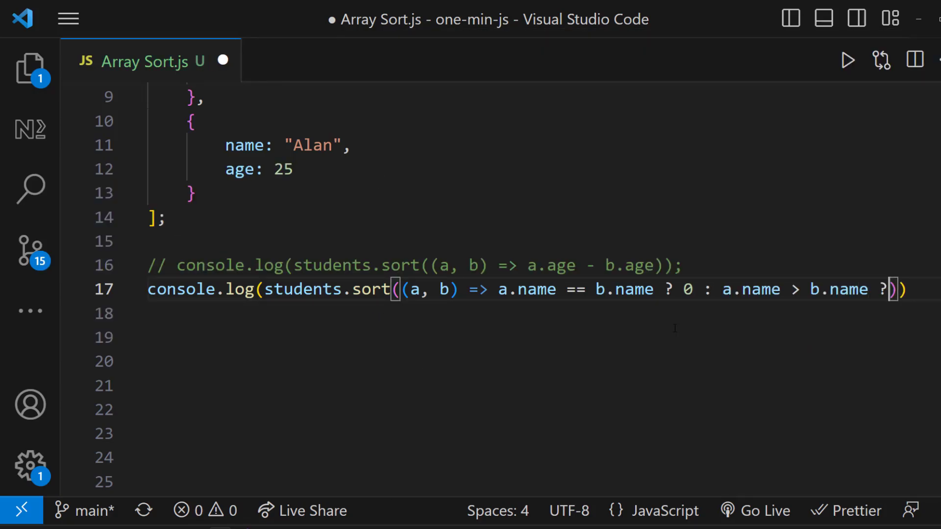
text(1 : -)
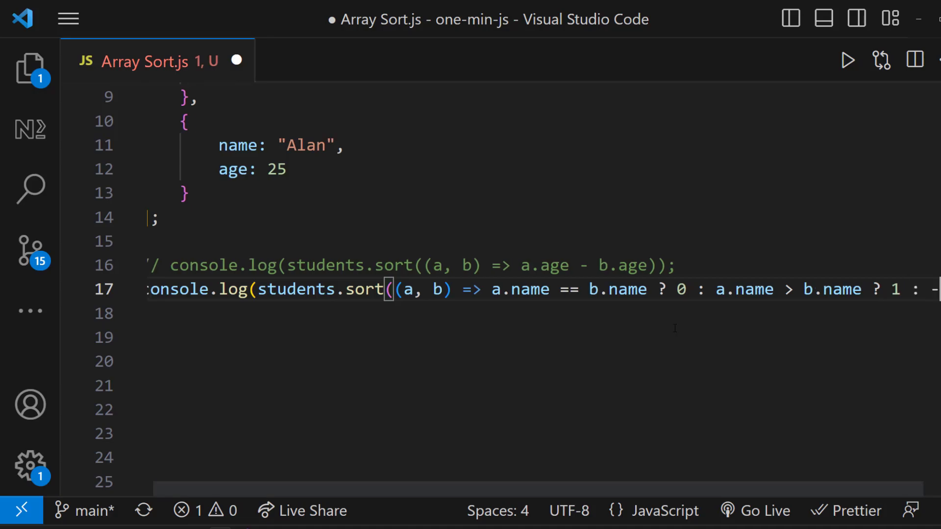
Save the file and run it, listing Alan, Benny, then Charlie.
key(ctrl+s)
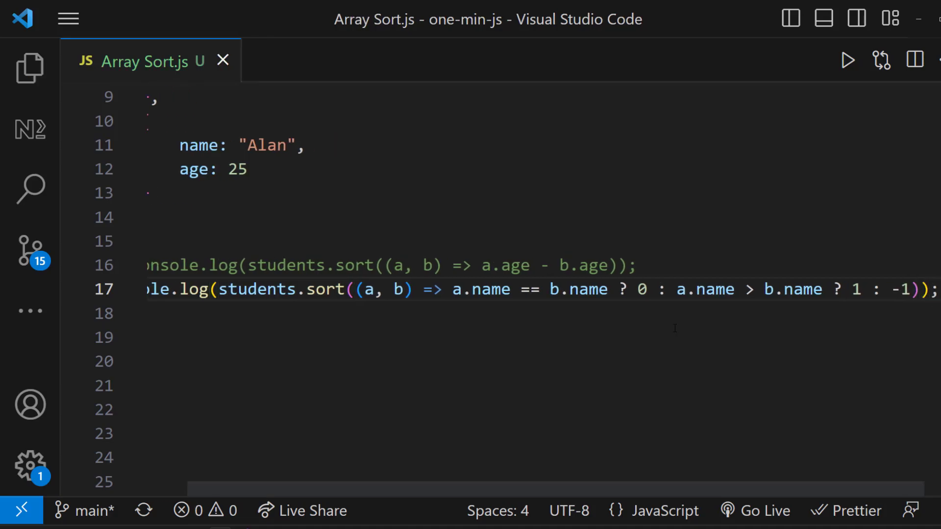
click(847, 59)
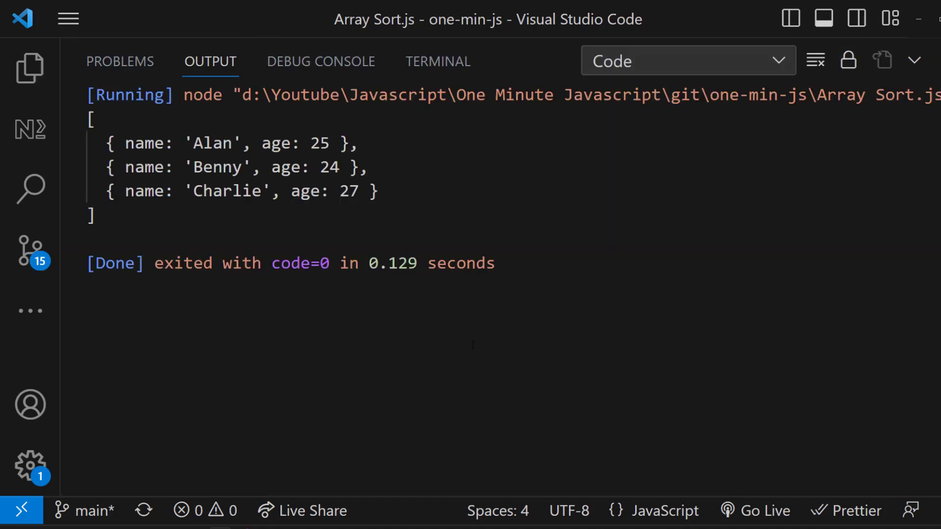